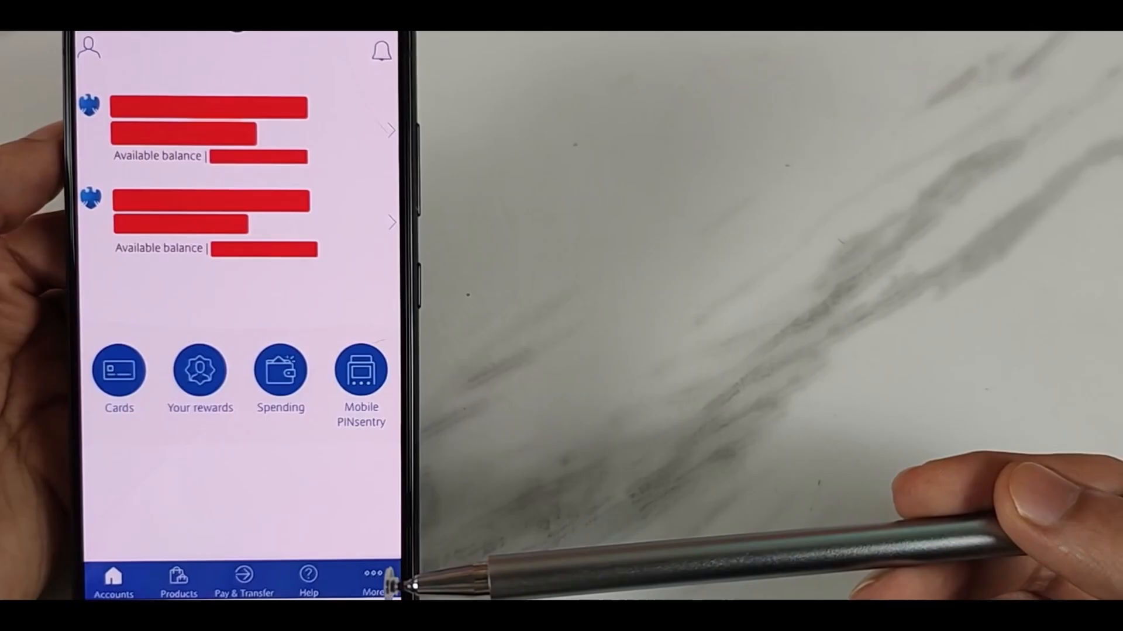
- Go to the More menu listing statements, cards and account management
click(372, 580)
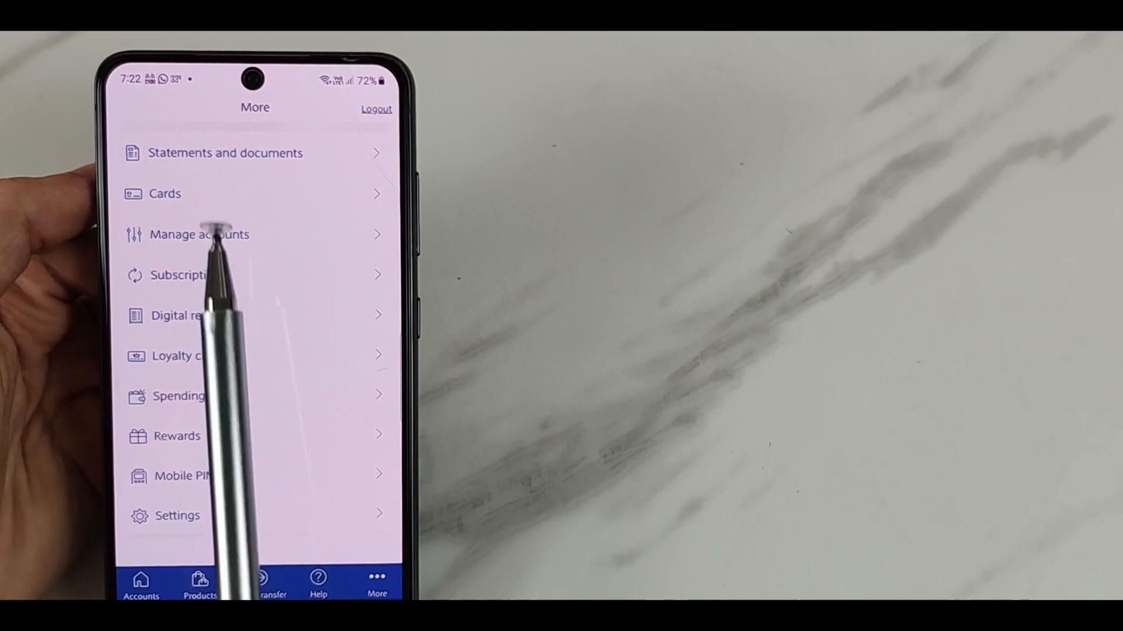
click(199, 234)
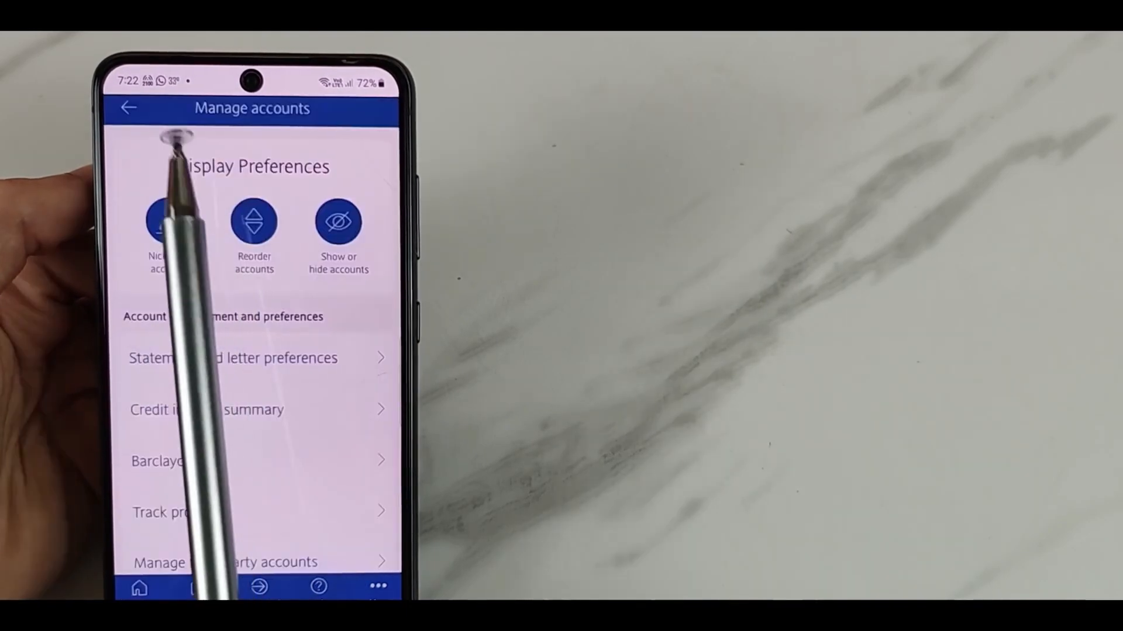
mouse_move(200, 415)
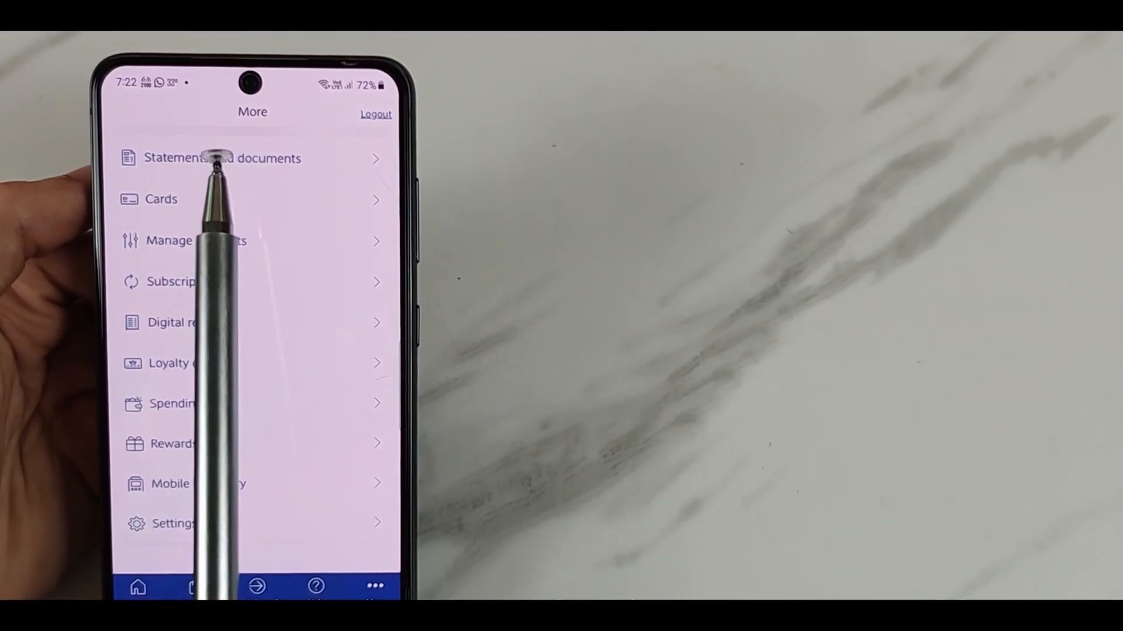
- Enter the Statements and documents section to reach a bank statement
click(222, 158)
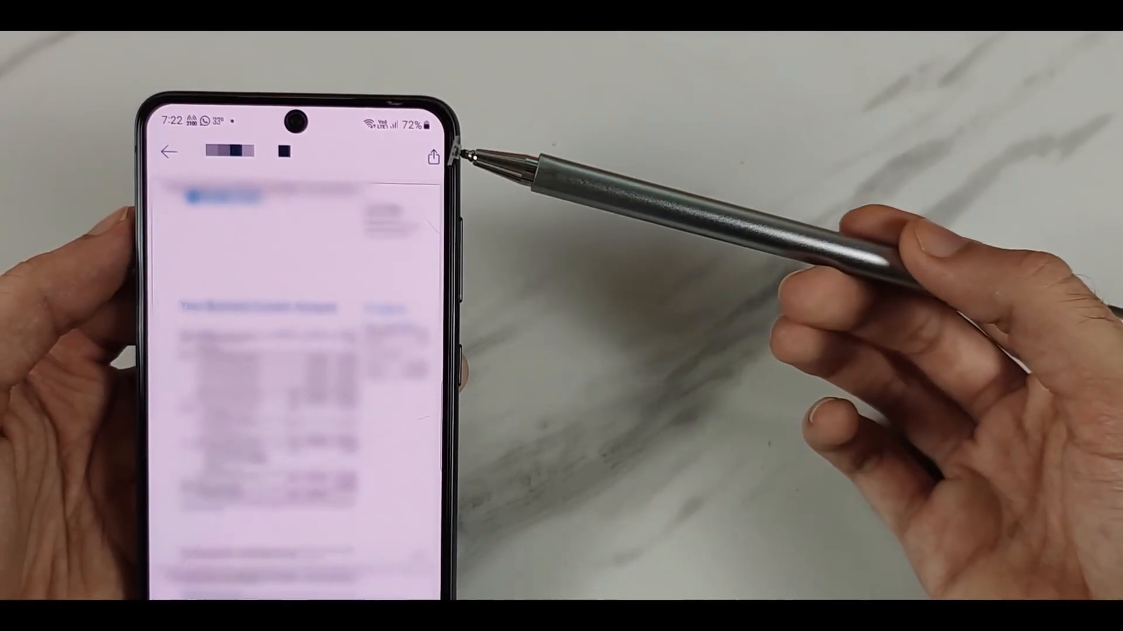
- Download the statement so the share sheet with Save to Files appears
click(433, 156)
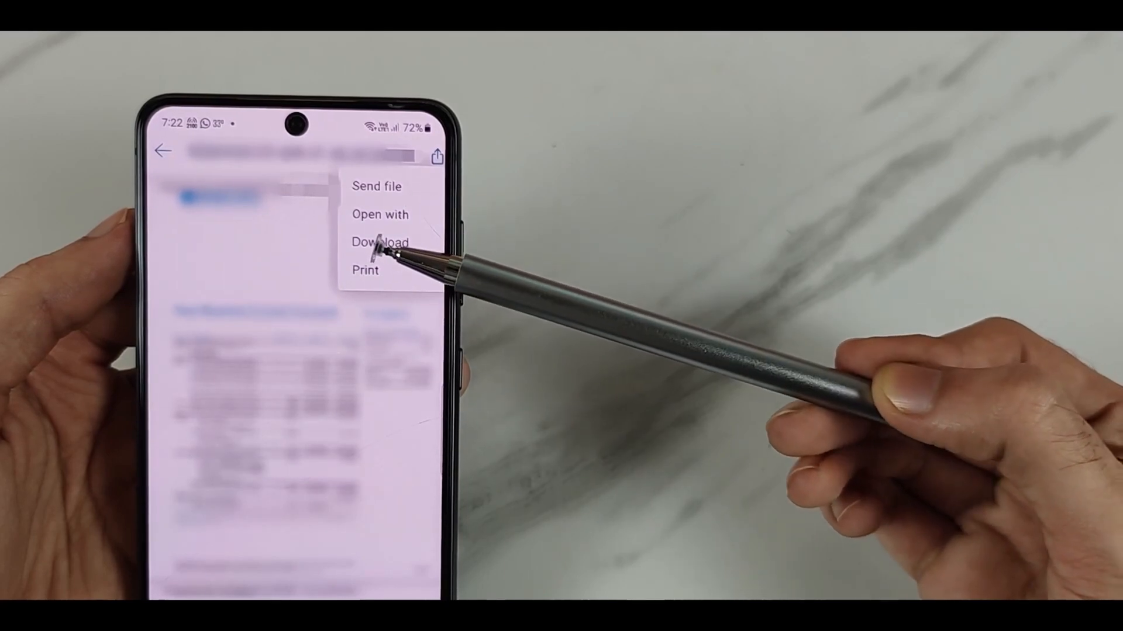
click(379, 242)
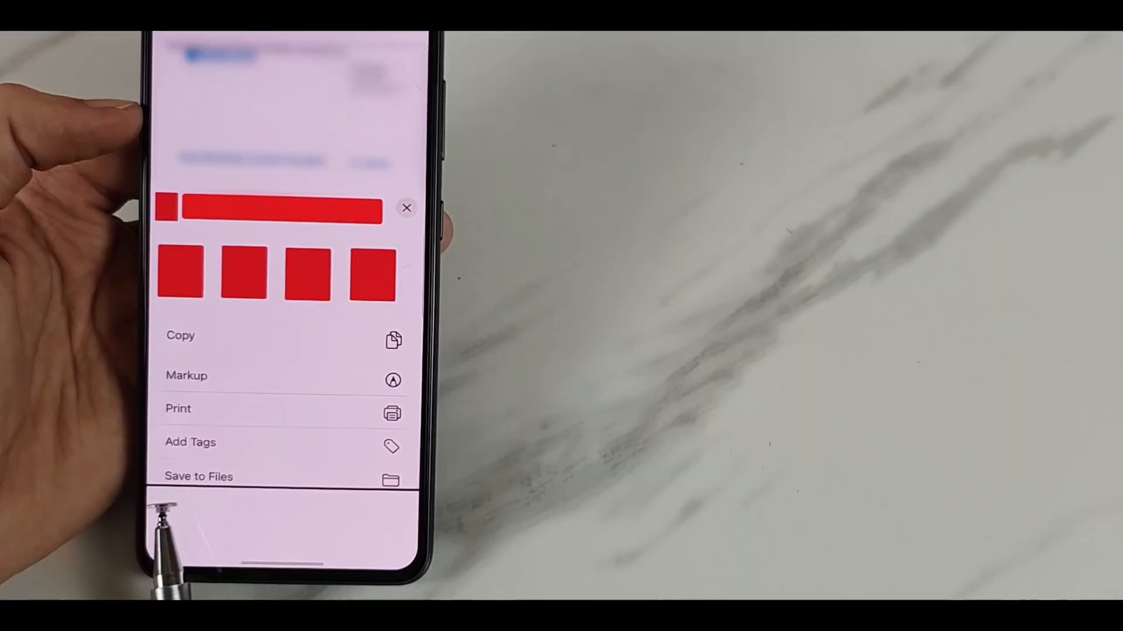